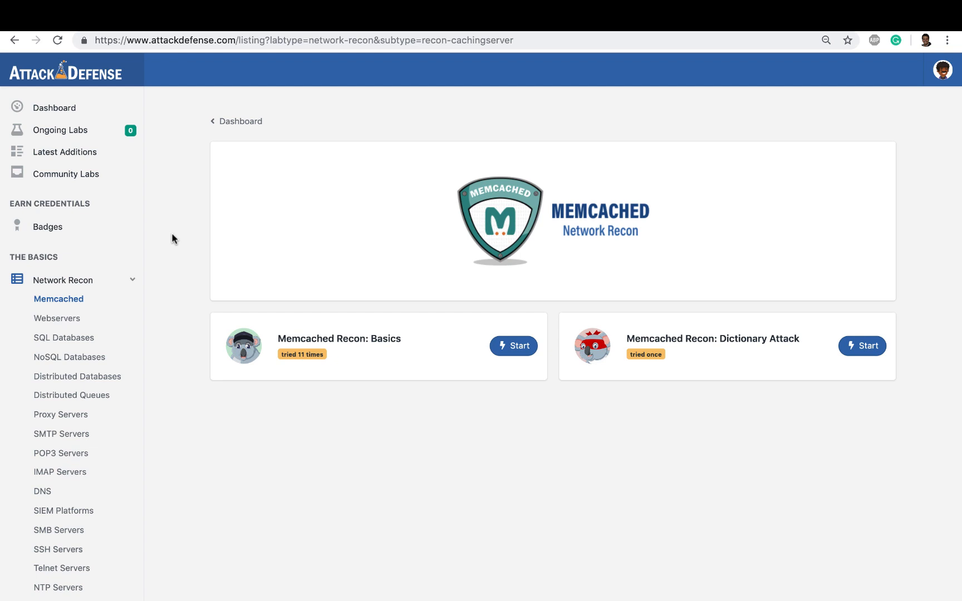
pyautogui.moveTo(528, 396)
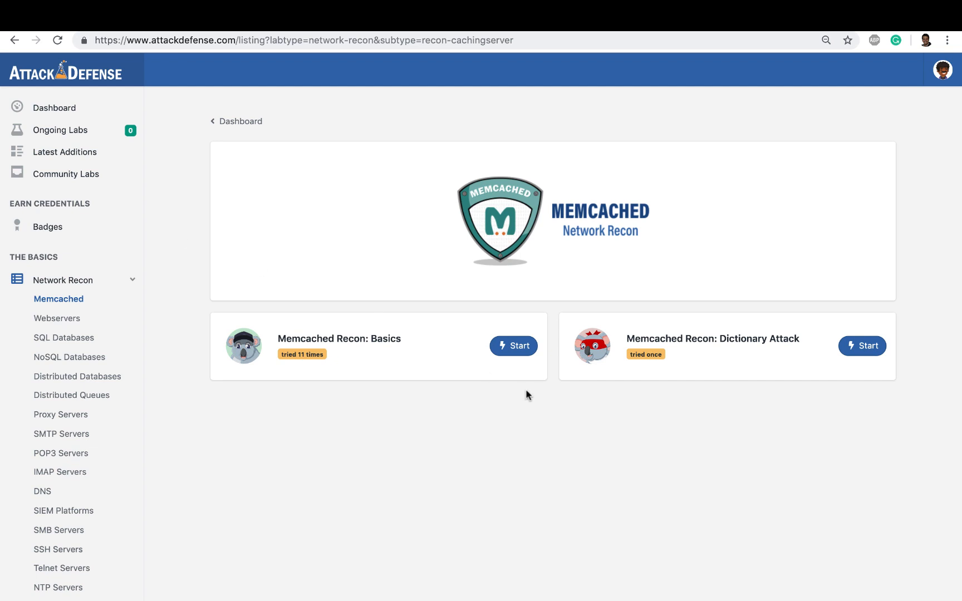
# - Launch the Memcached Recon: Basics lab from the Memcached listing
pyautogui.click(513, 345)
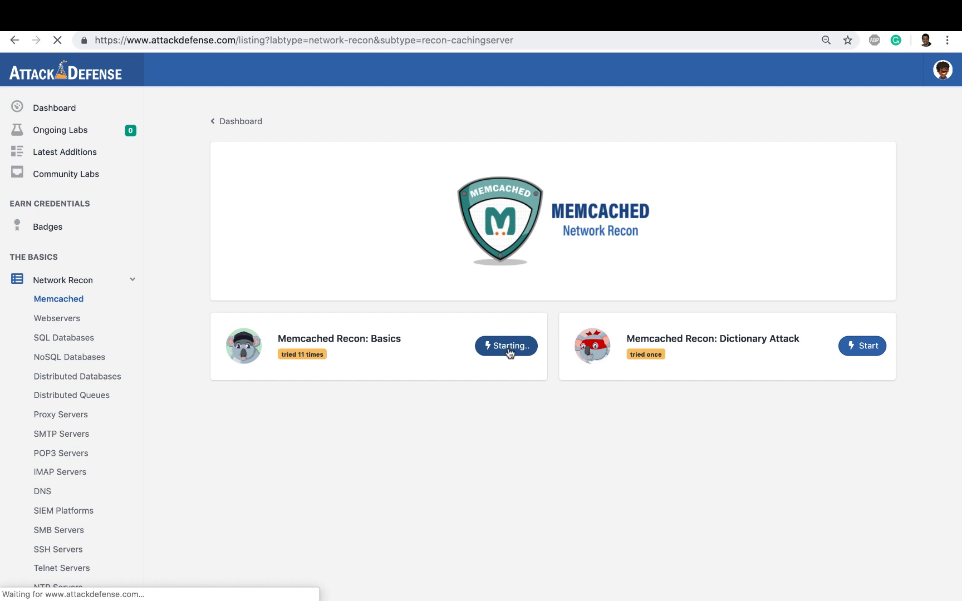
# - Open the Basics lab page and scroll the sidebar down to Capture the Flags
pyautogui.click(505, 345)
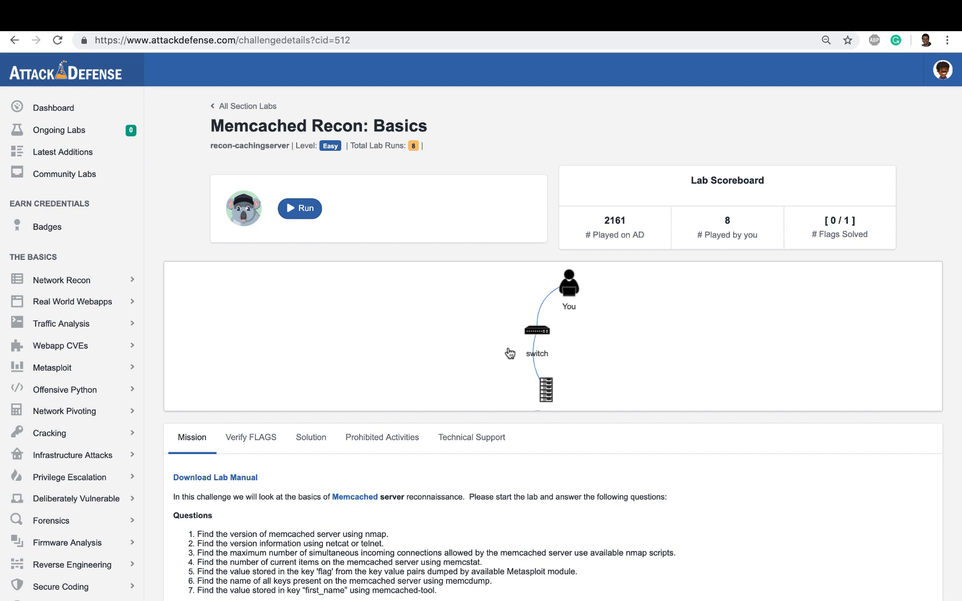
pyautogui.moveTo(560, 396)
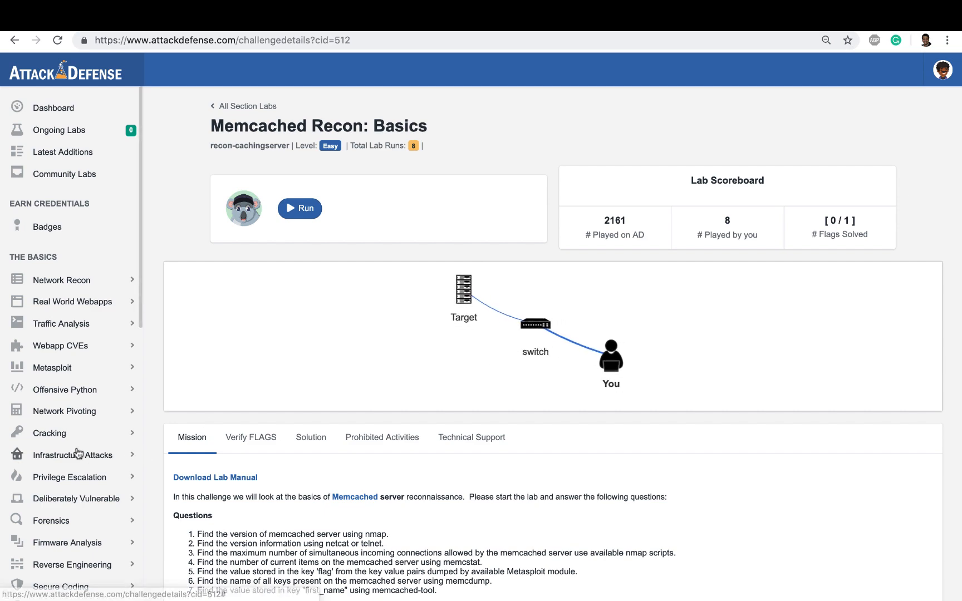
pyautogui.scroll(-3)
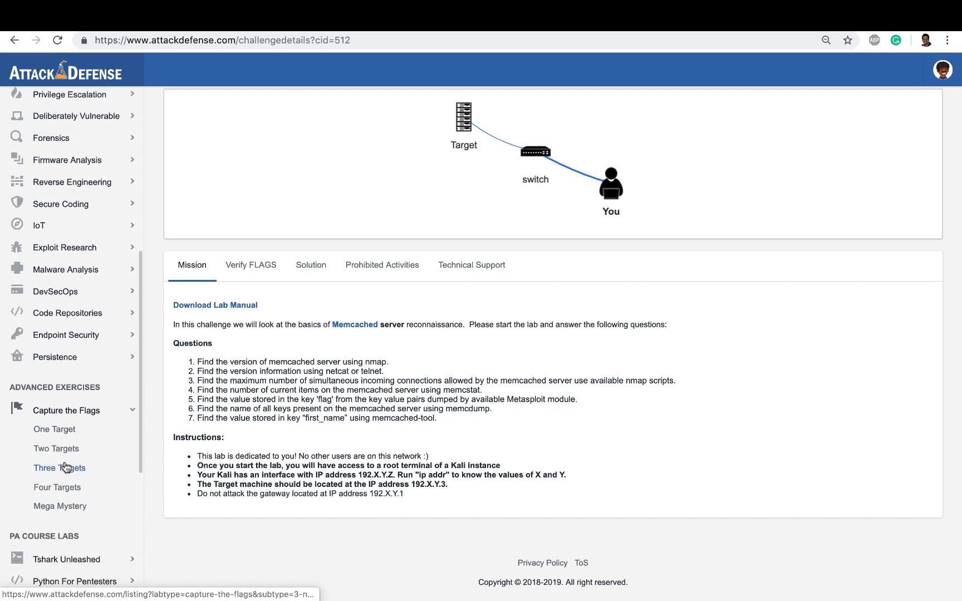
pyautogui.scroll(-3)
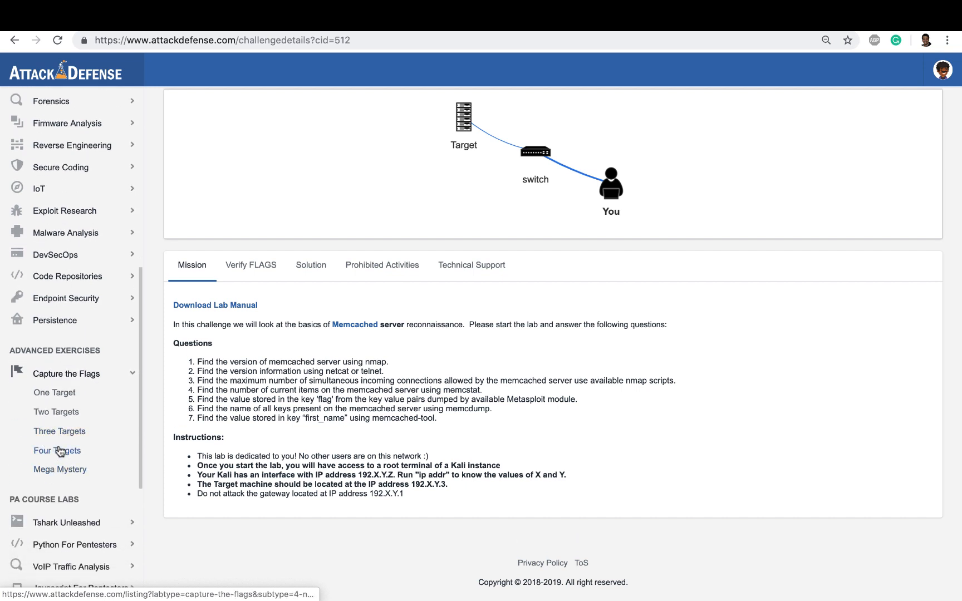
# - Open the Four Targets listing and launch Capture The Flag I
pyautogui.click(56, 451)
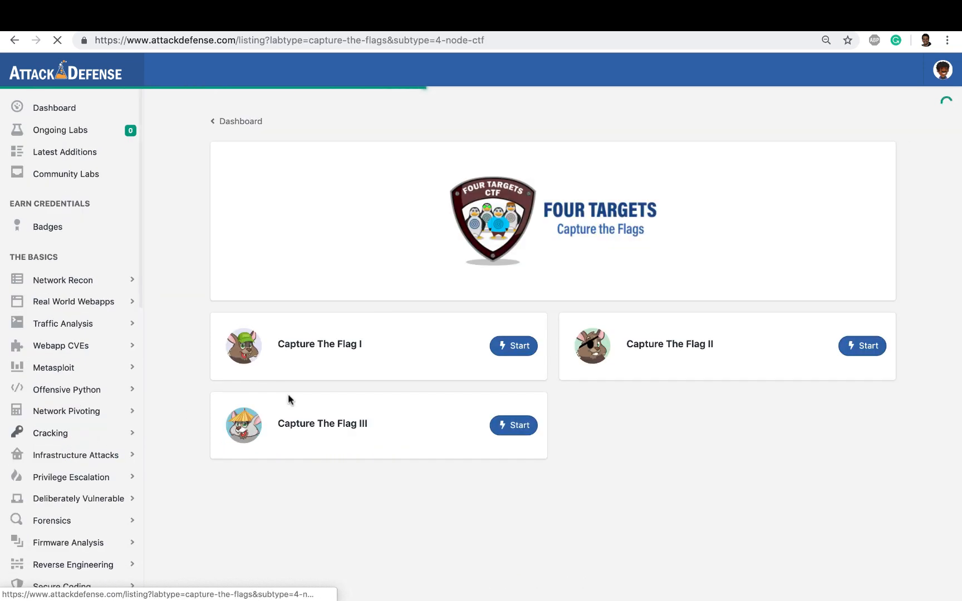
pyautogui.click(513, 346)
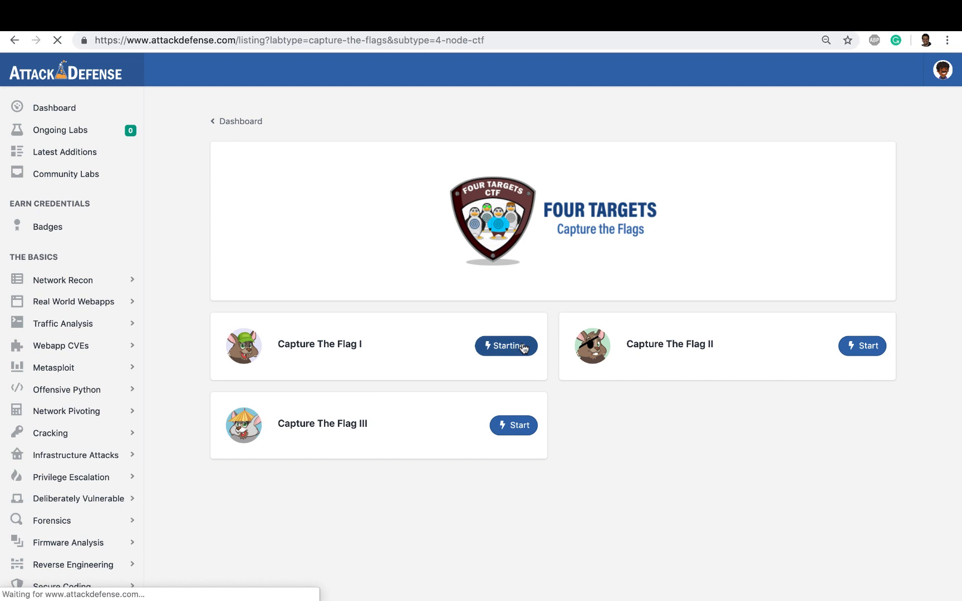
# - Open the Capture The Flag I lab page showing the four-target, two-switch diagram
pyautogui.click(506, 345)
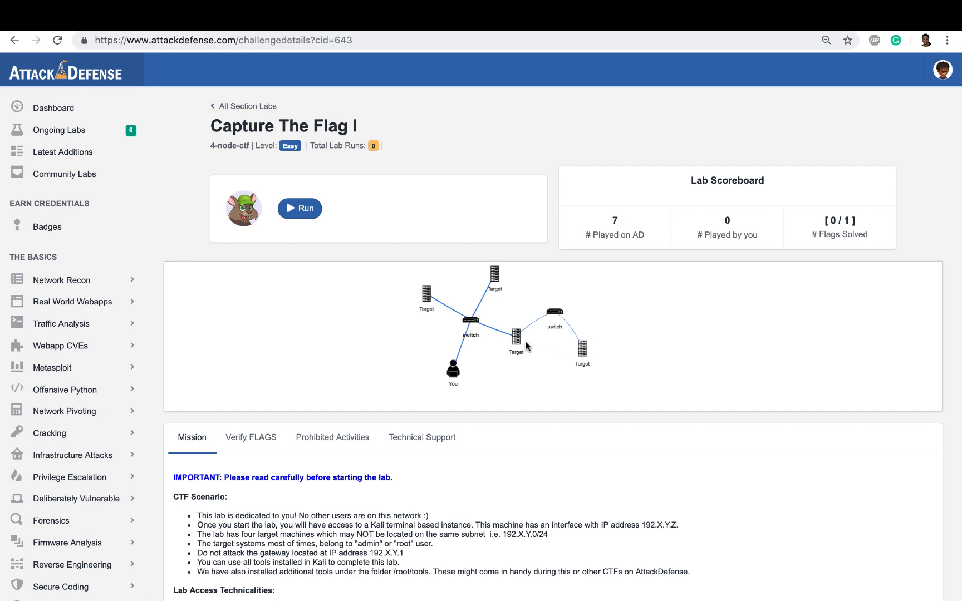
pyautogui.moveTo(527, 344)
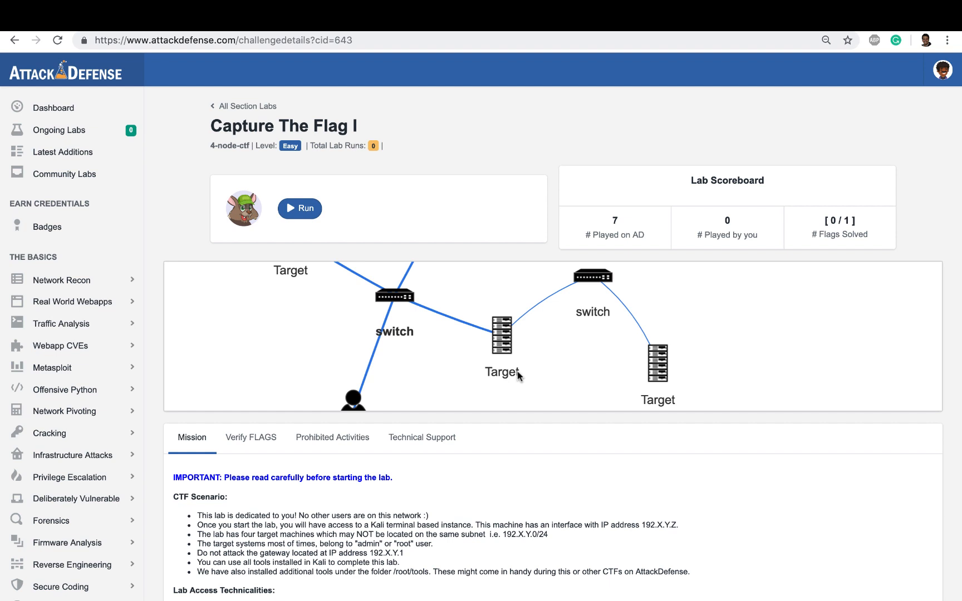
pyautogui.moveTo(516, 368)
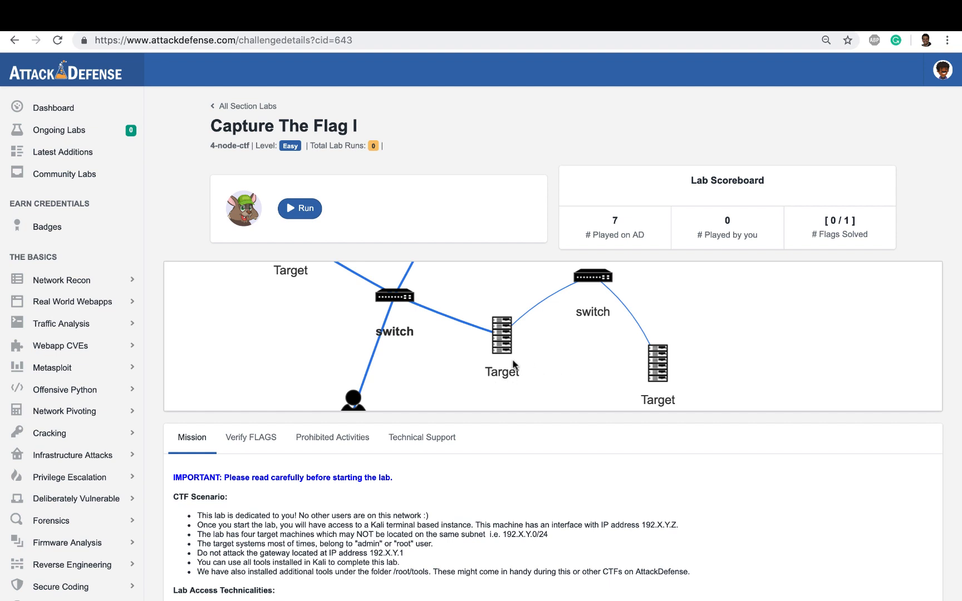
pyautogui.moveTo(455, 347)
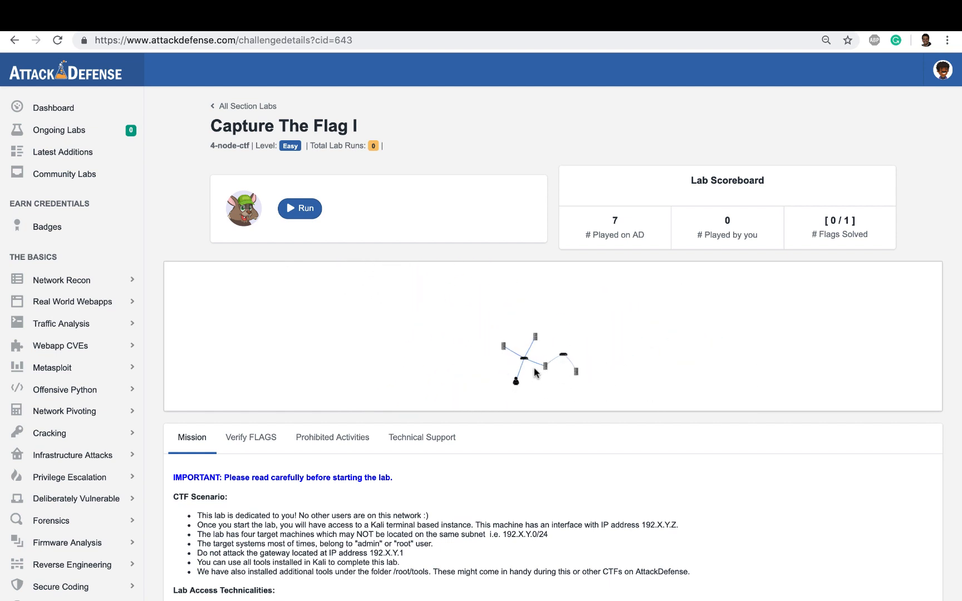
pyautogui.click(300, 208)
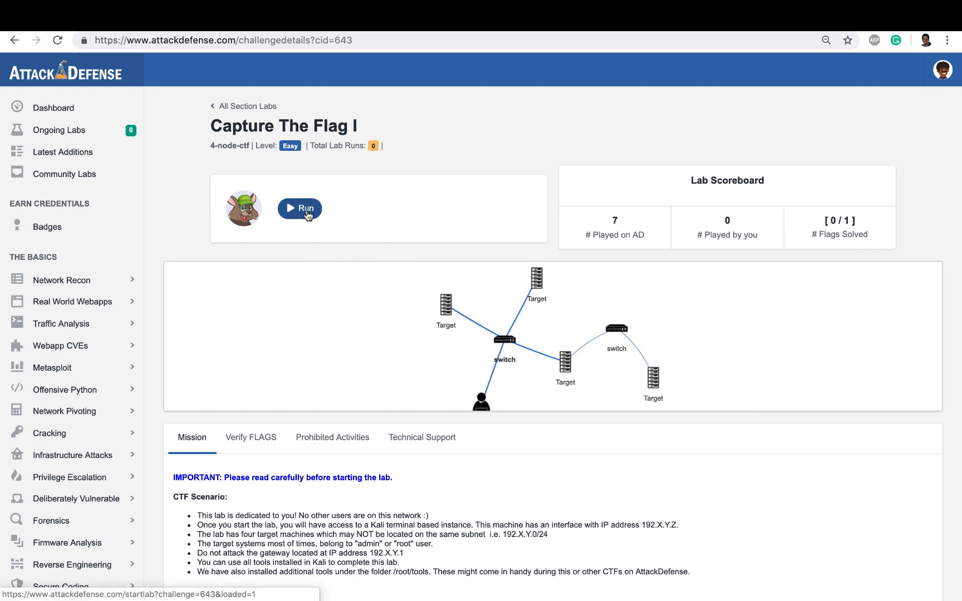
pyautogui.moveTo(456, 334)
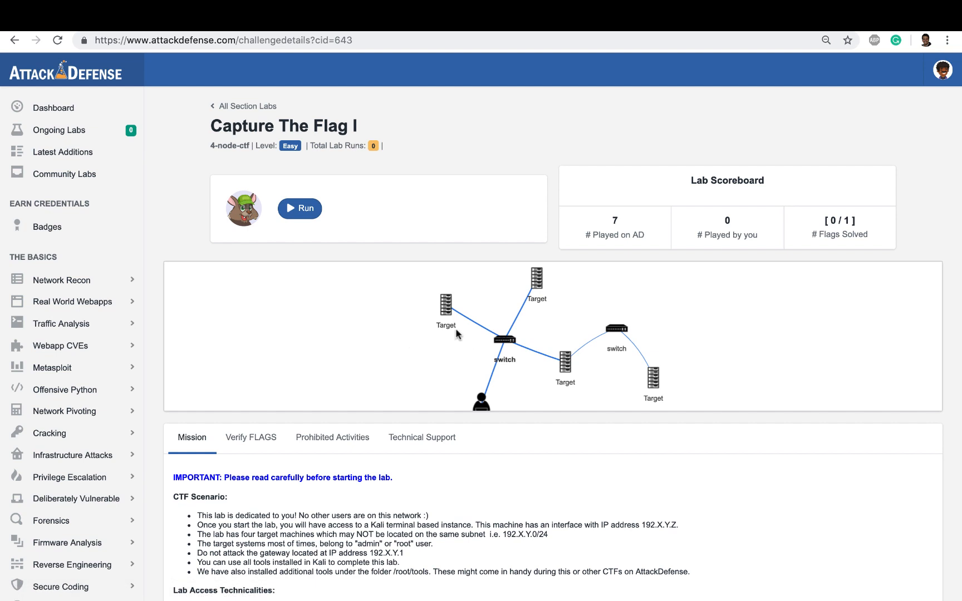
pyautogui.moveTo(602, 333)
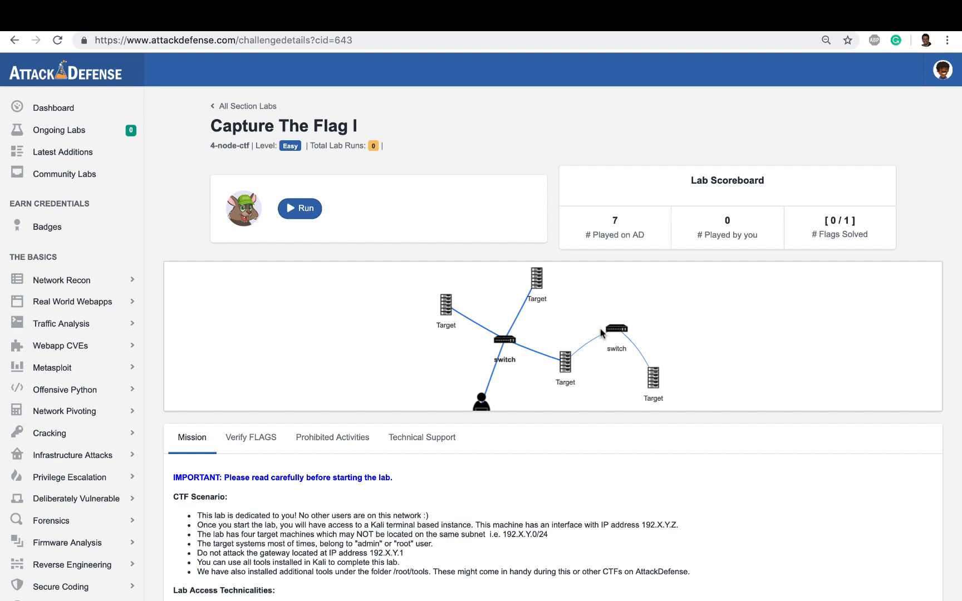
pyautogui.moveTo(462, 325)
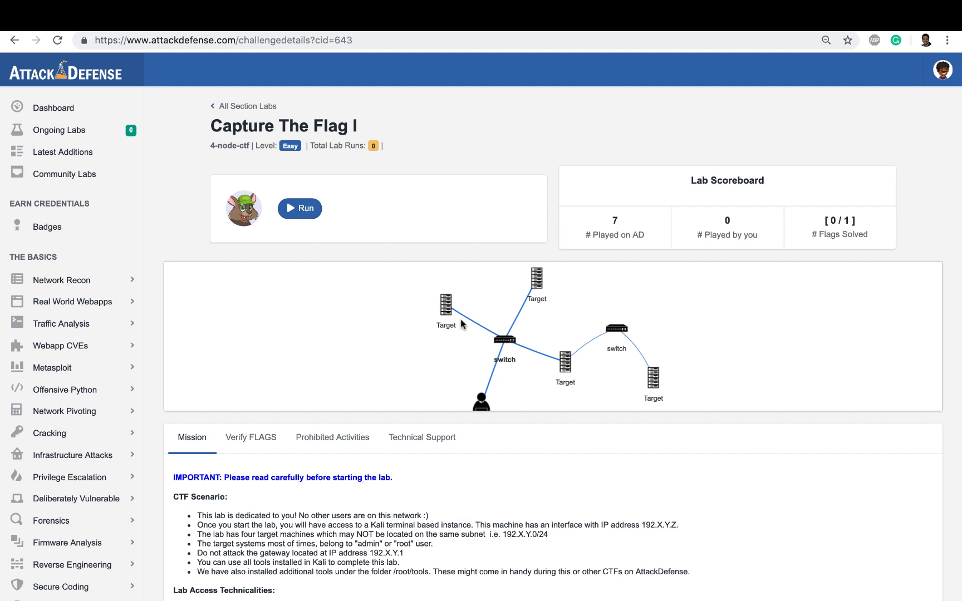
pyautogui.moveTo(468, 386)
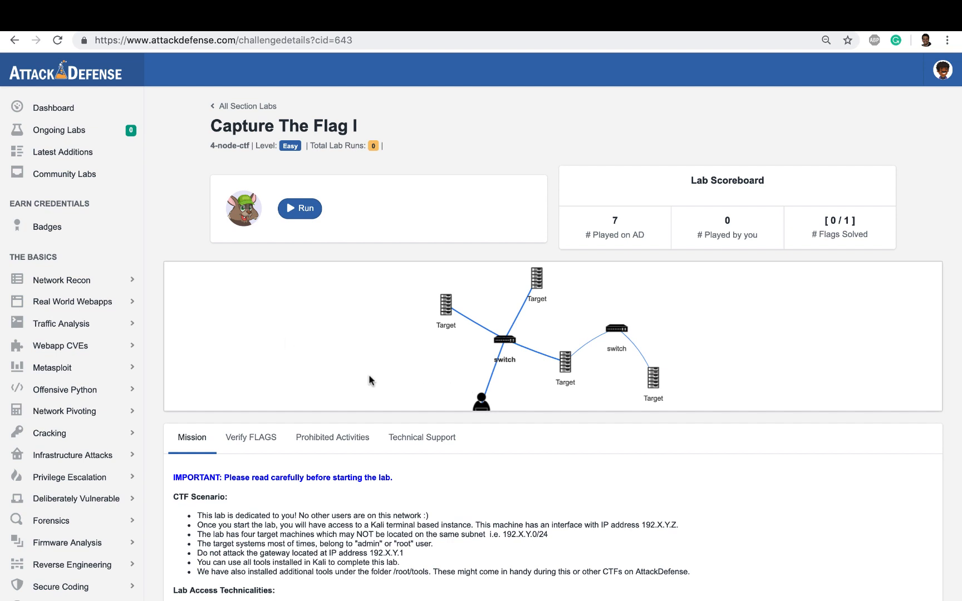
pyautogui.moveTo(324, 362)
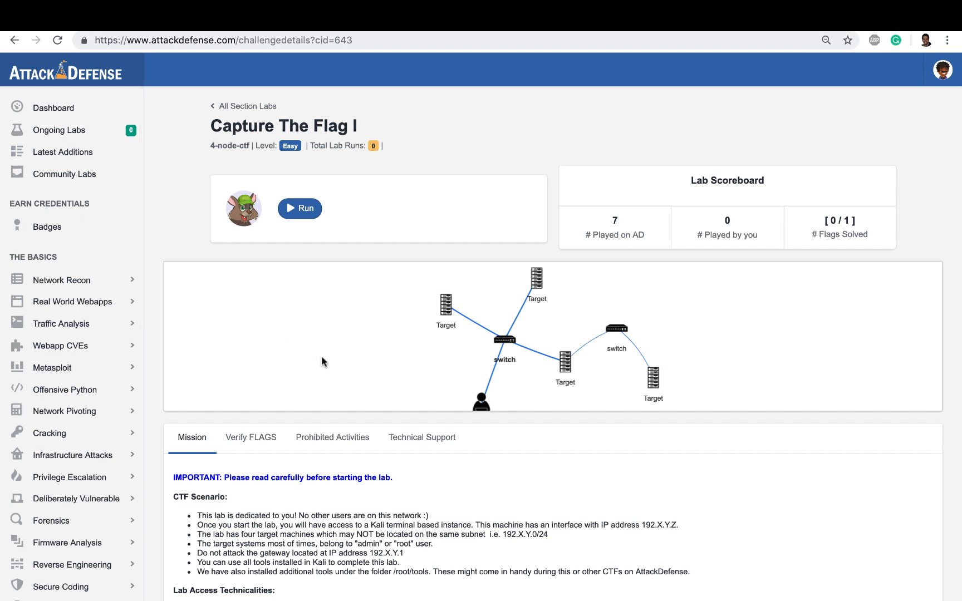